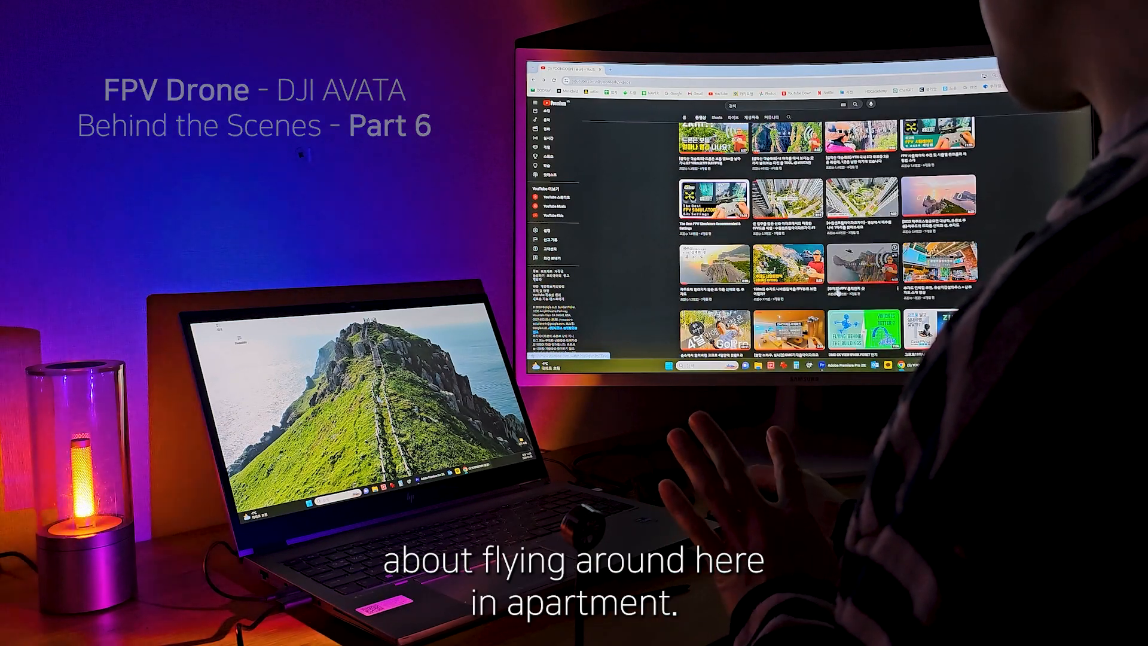
scroll(down, 3)
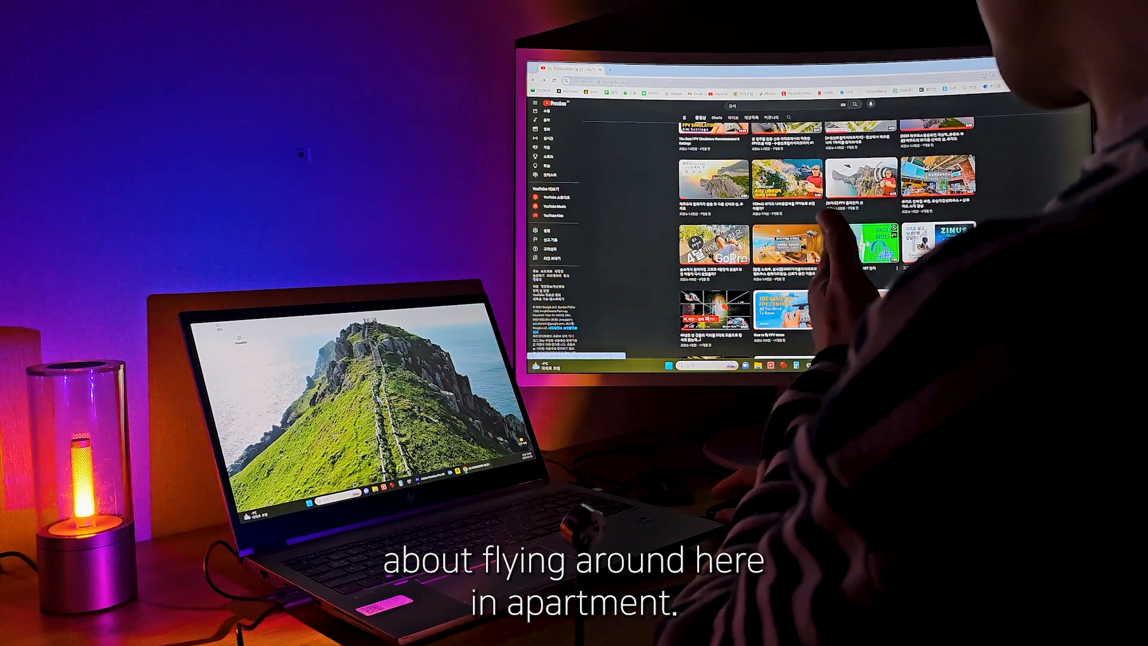